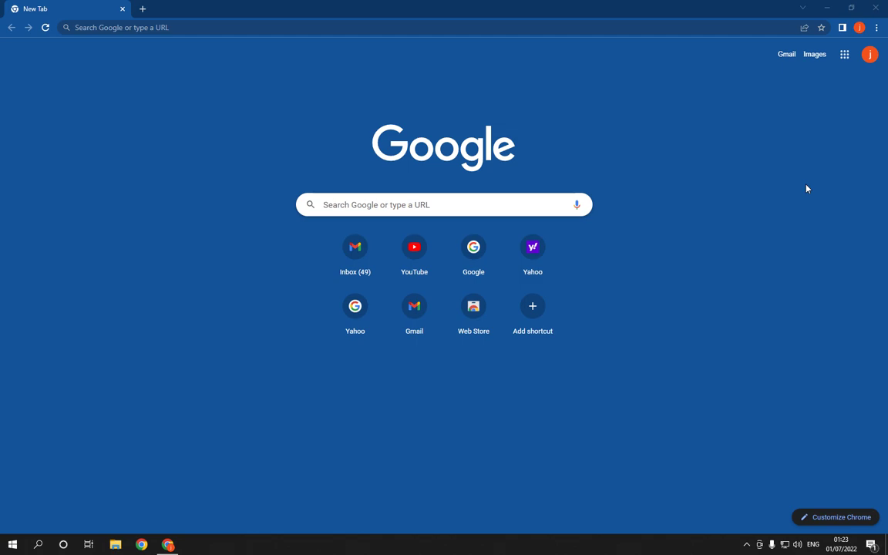
pyautogui.moveTo(659, 133)
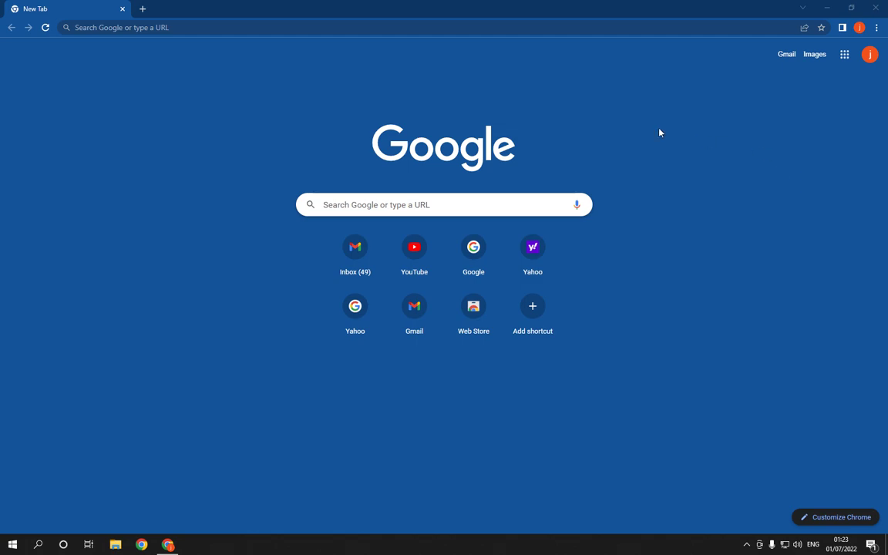
# Open Windows Settings from Start and go to Privacy > Messaging permissions
pyautogui.click(12, 544)
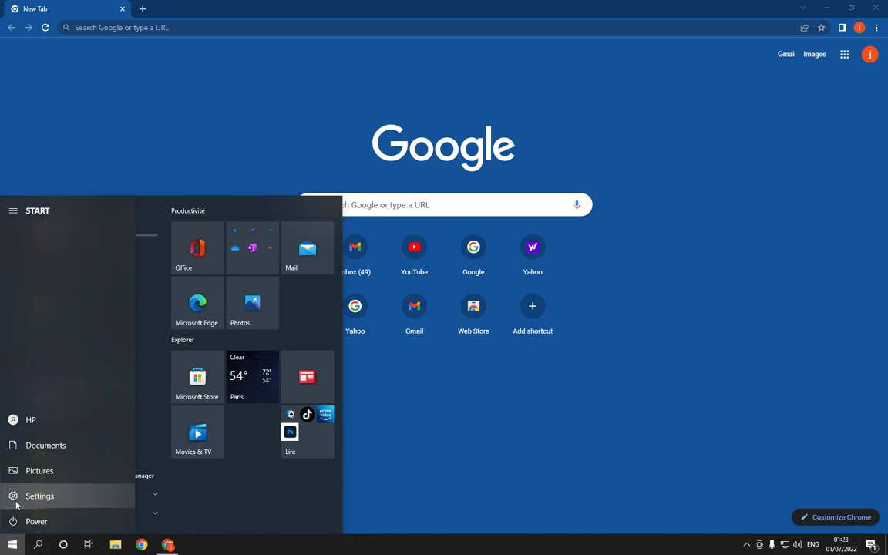
pyautogui.click(39, 496)
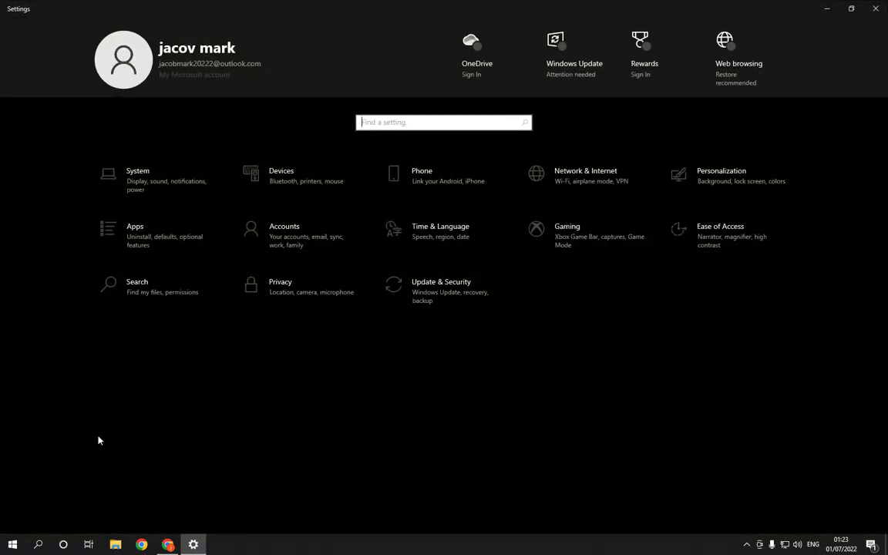
pyautogui.moveTo(259, 285)
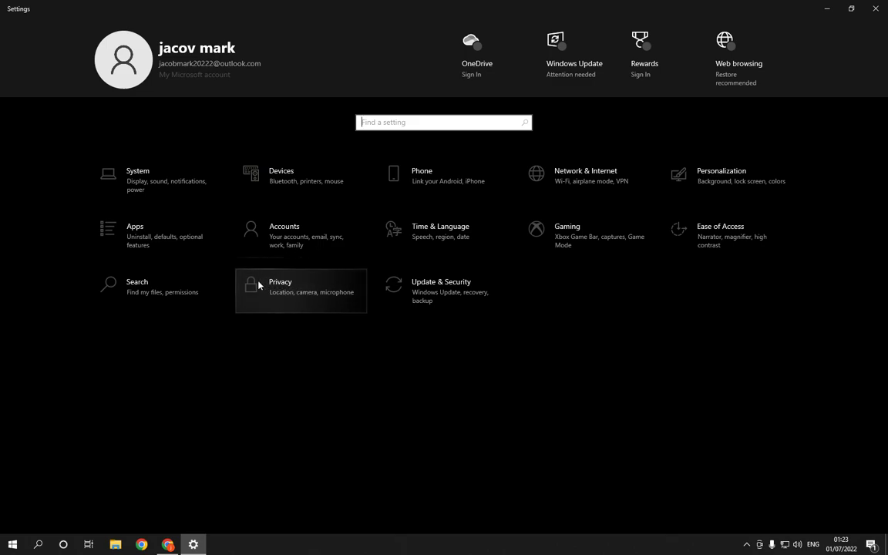
pyautogui.moveTo(307, 305)
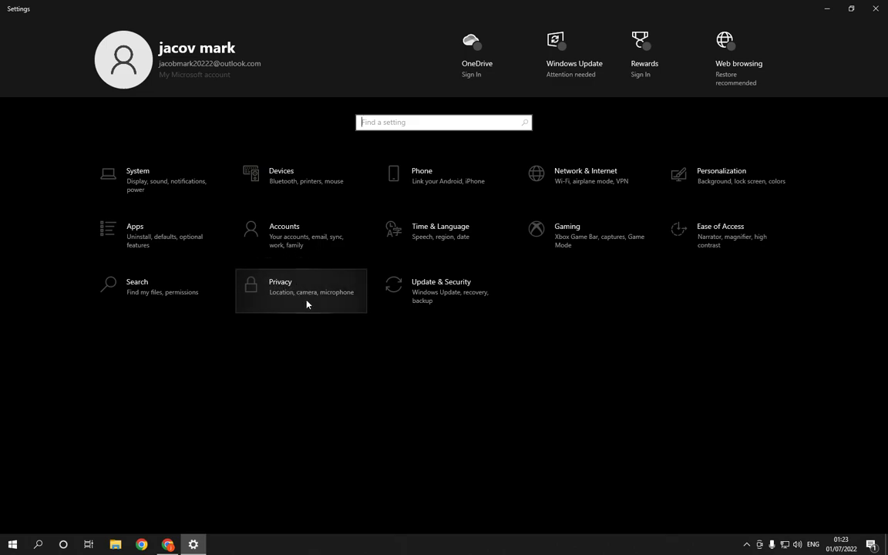
pyautogui.click(300, 285)
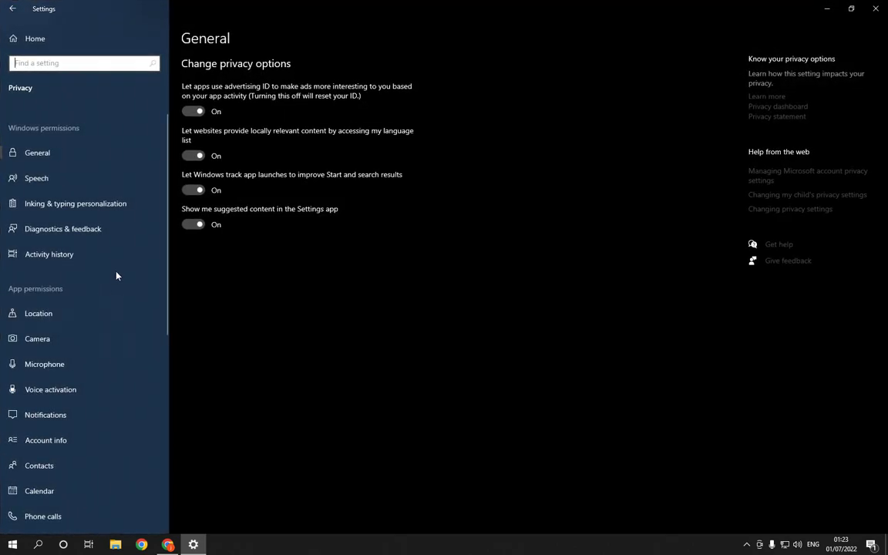
pyautogui.scroll(-3)
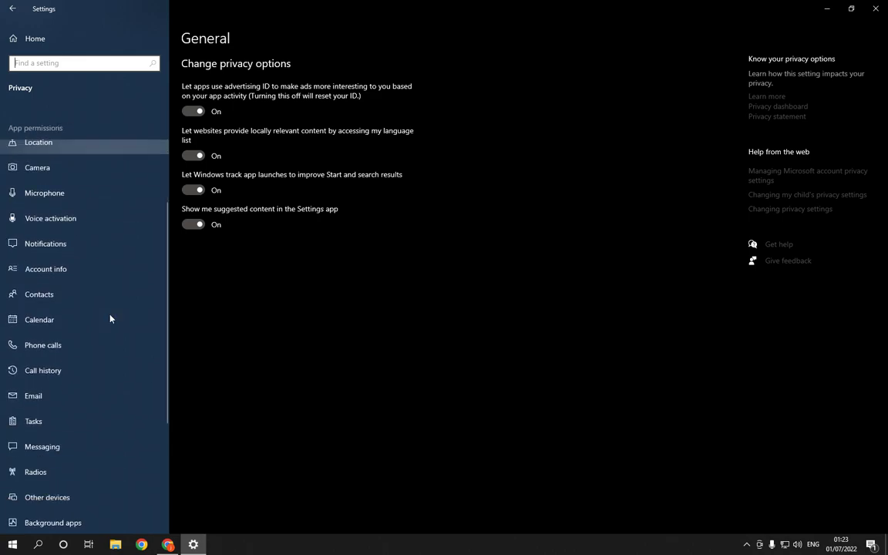
pyautogui.click(41, 447)
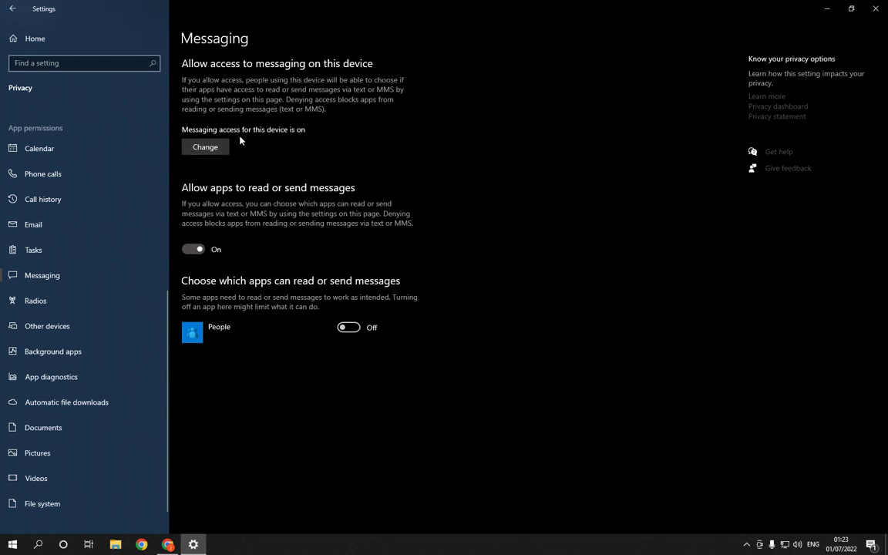
pyautogui.moveTo(259, 246)
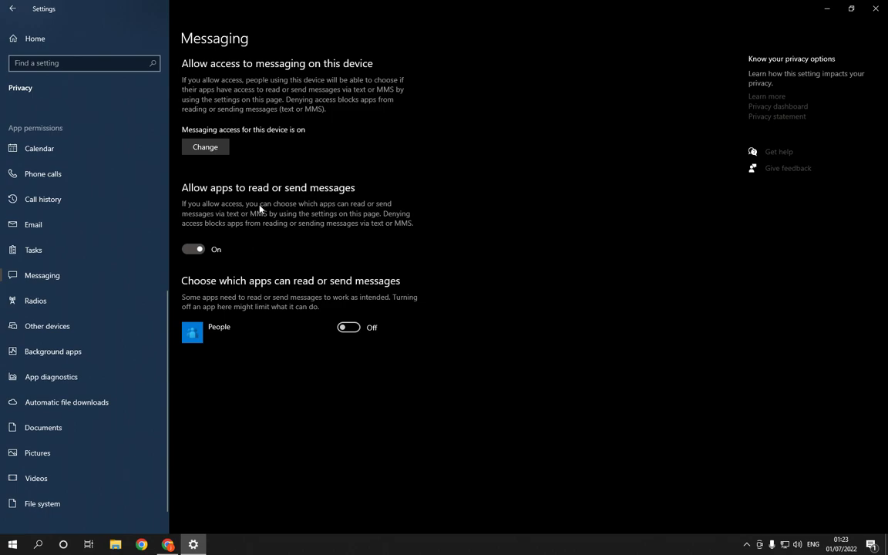
pyautogui.moveTo(188, 312)
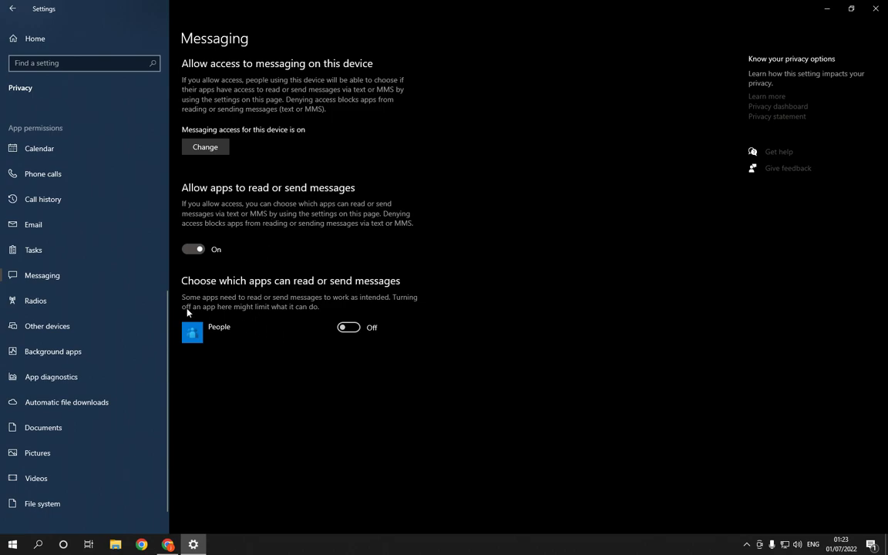
pyautogui.moveTo(315, 294)
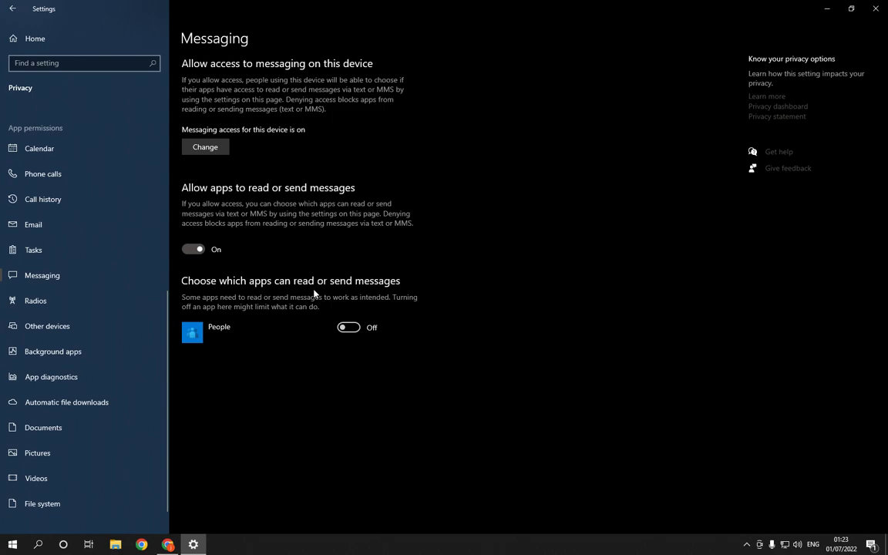
pyautogui.moveTo(312, 329)
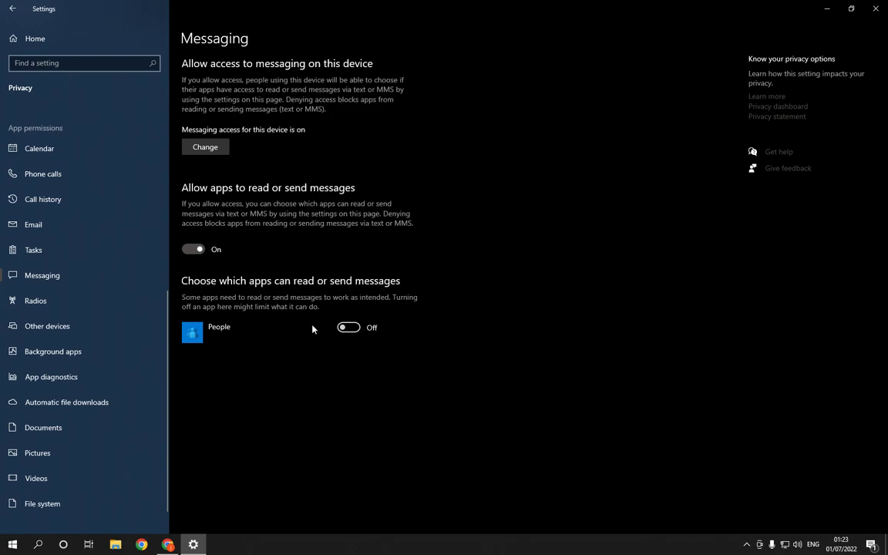
pyautogui.moveTo(289, 352)
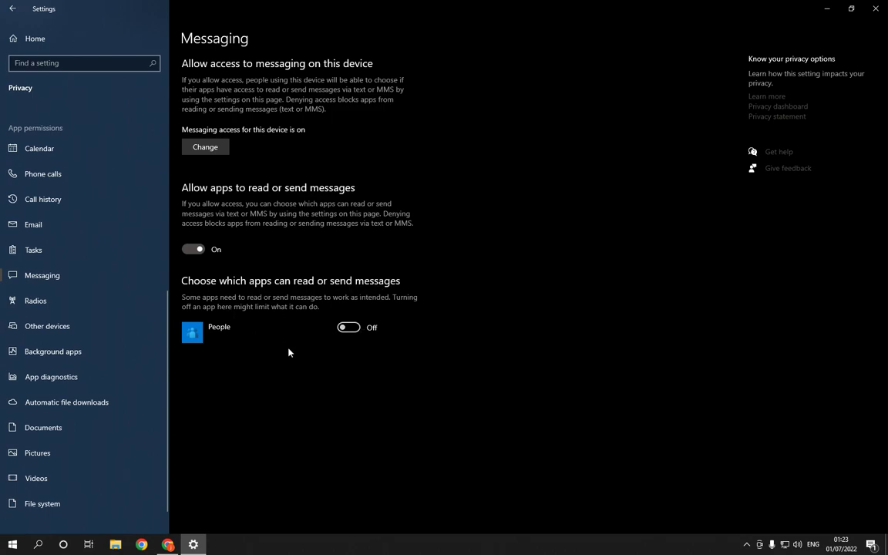
pyautogui.moveTo(233, 347)
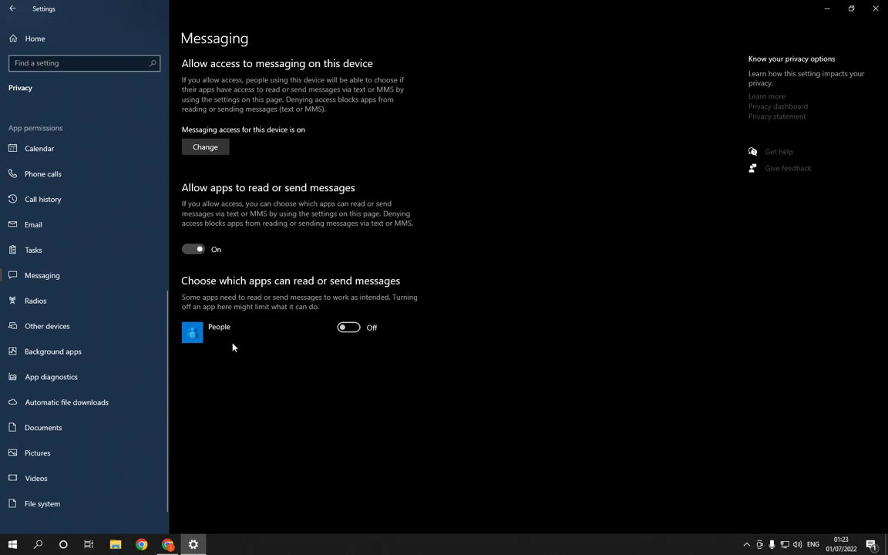
pyautogui.moveTo(233, 347)
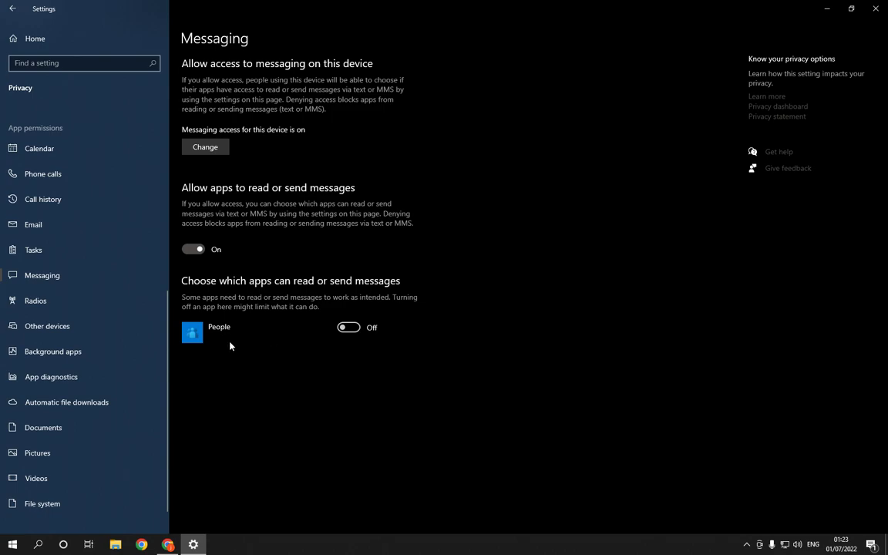